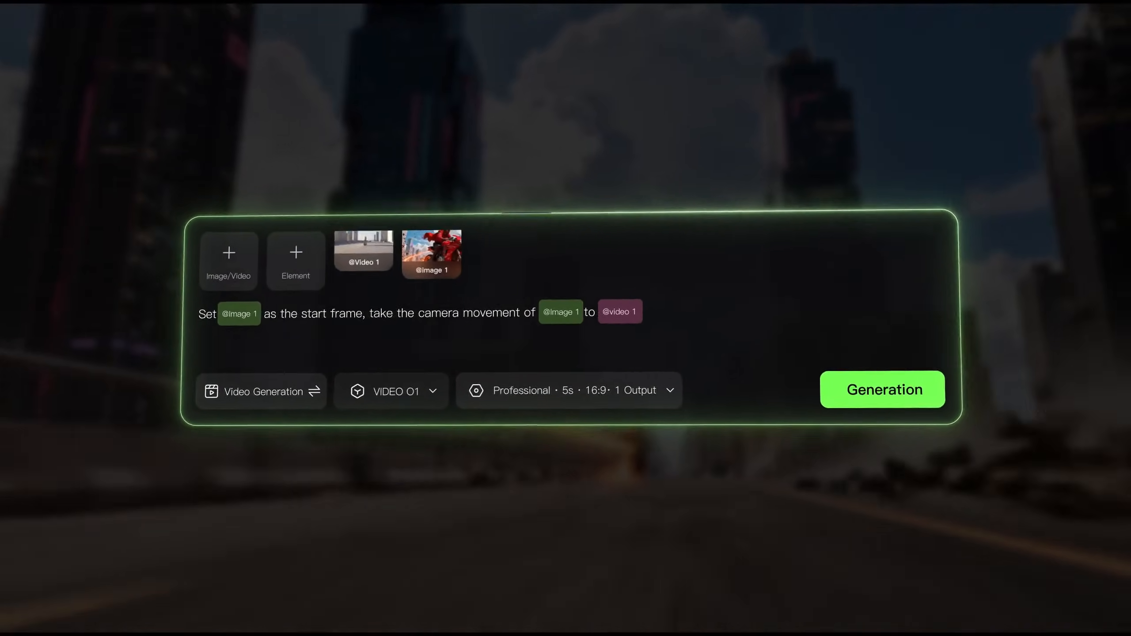
# Step: Start a Kling O1 edit with a reference person image and the prompt 'replace person in'
pyautogui.click(881, 390)
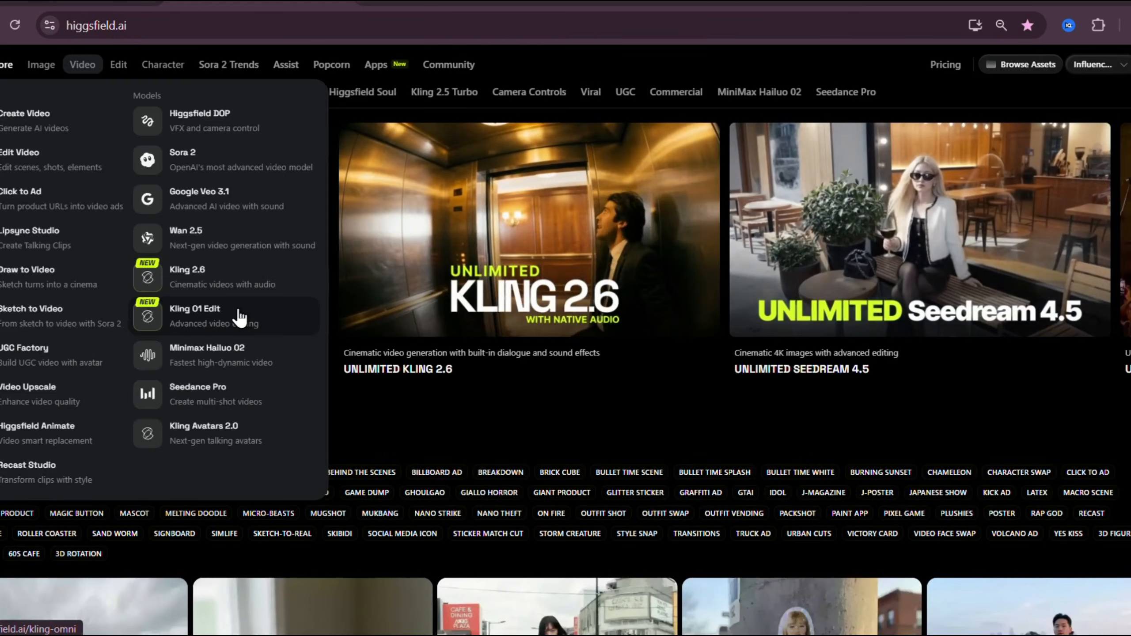
pyautogui.click(194, 315)
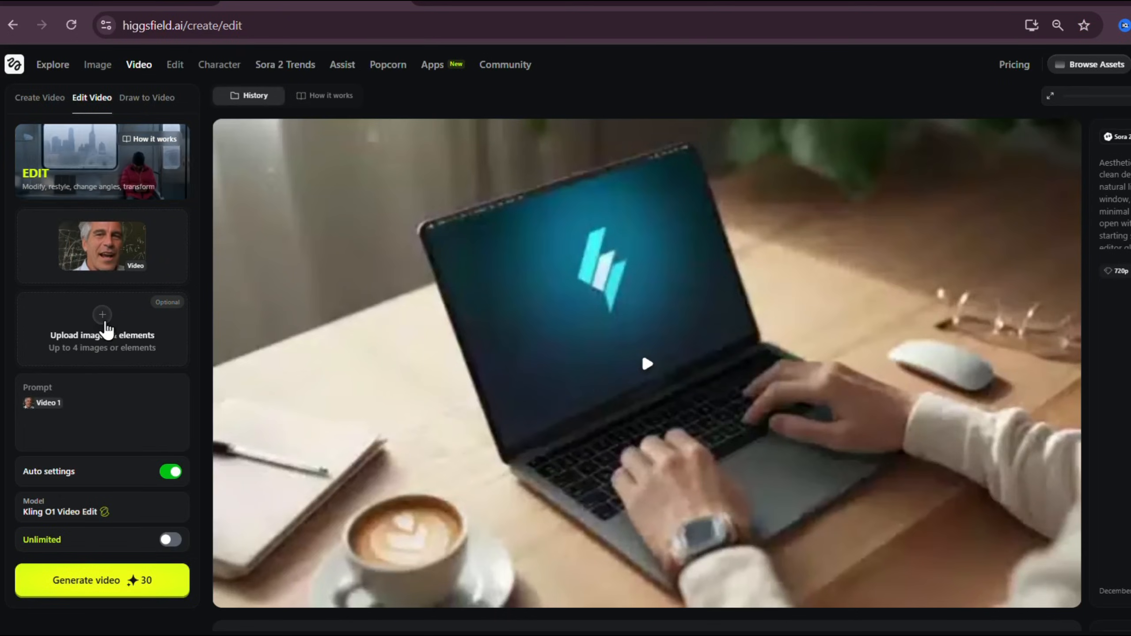
pyautogui.click(101, 328)
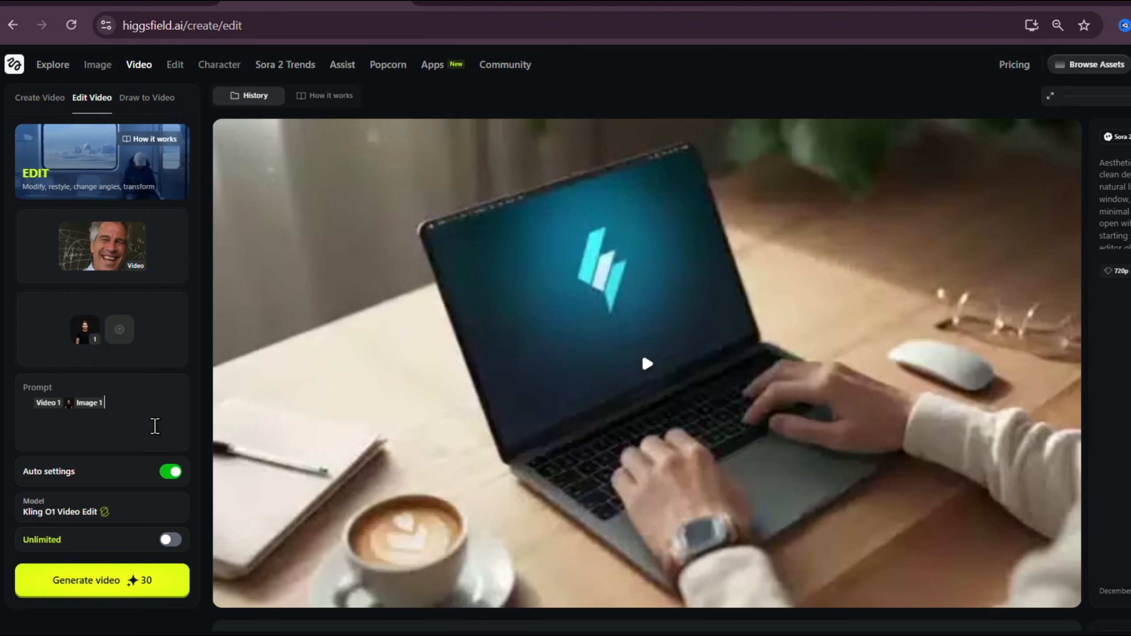
pyautogui.write('replace person in')
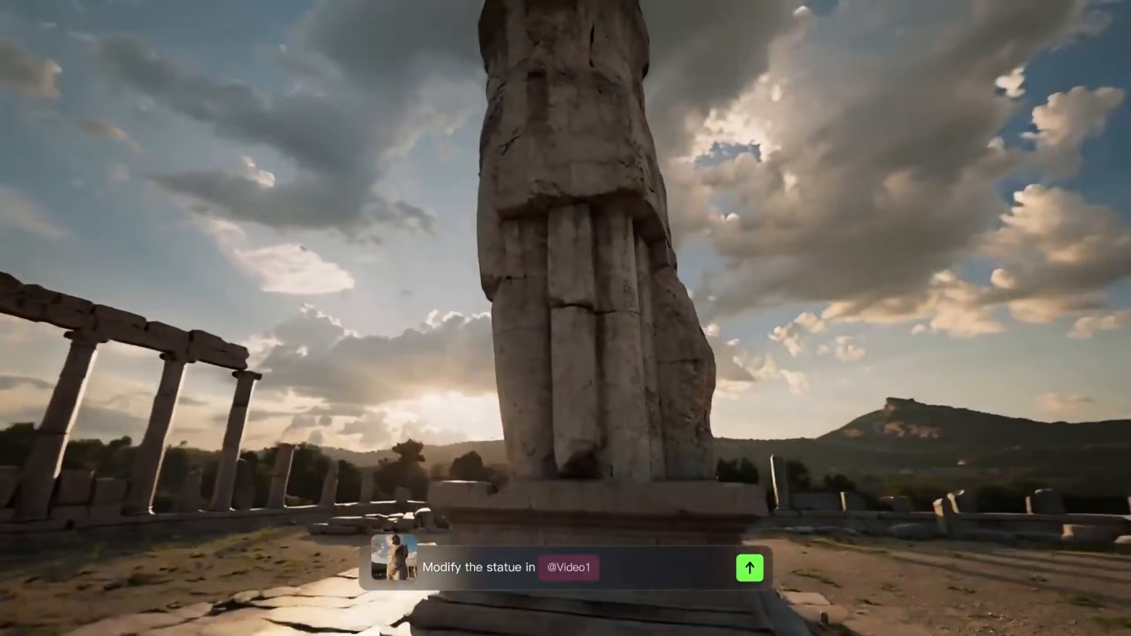
pyautogui.write('to a Christmas tree.')
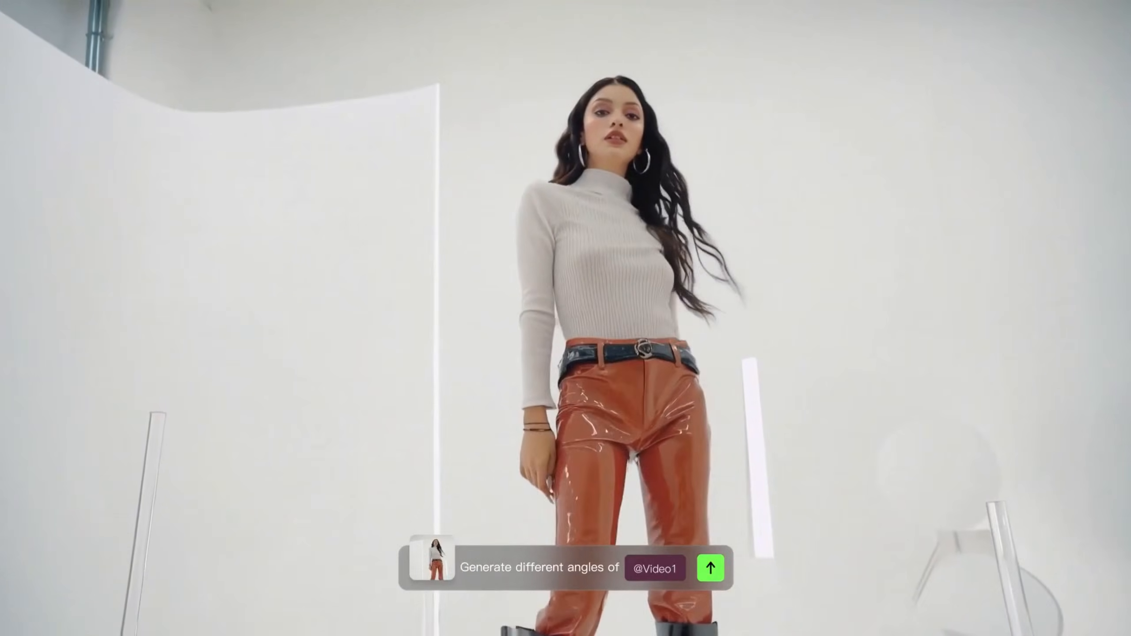
pyautogui.click(709, 567)
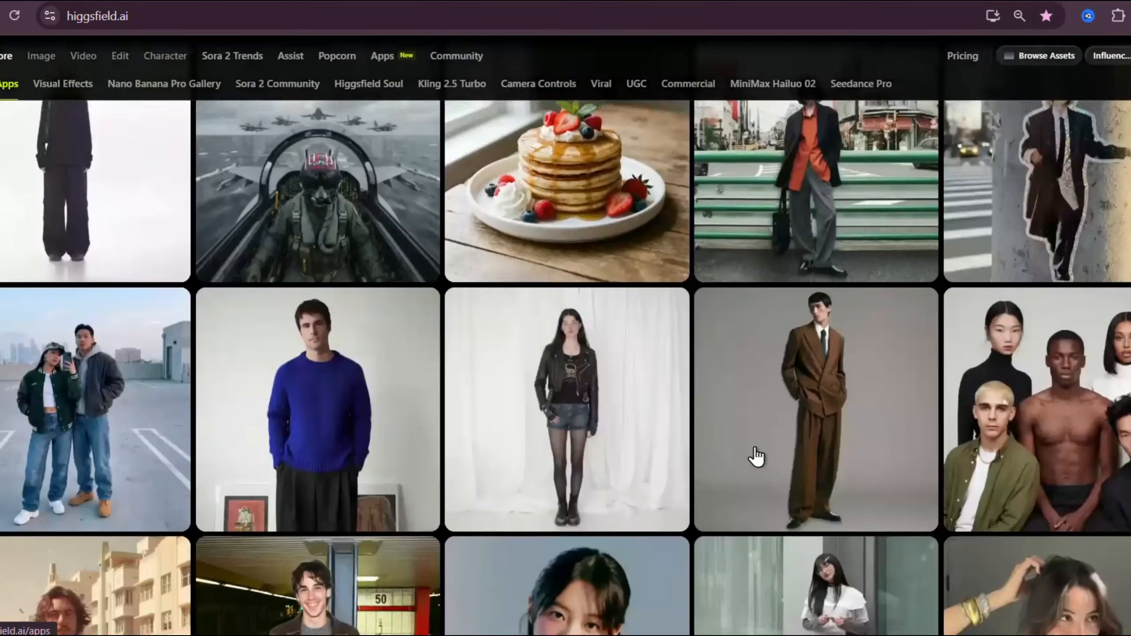
pyautogui.scroll(-3)
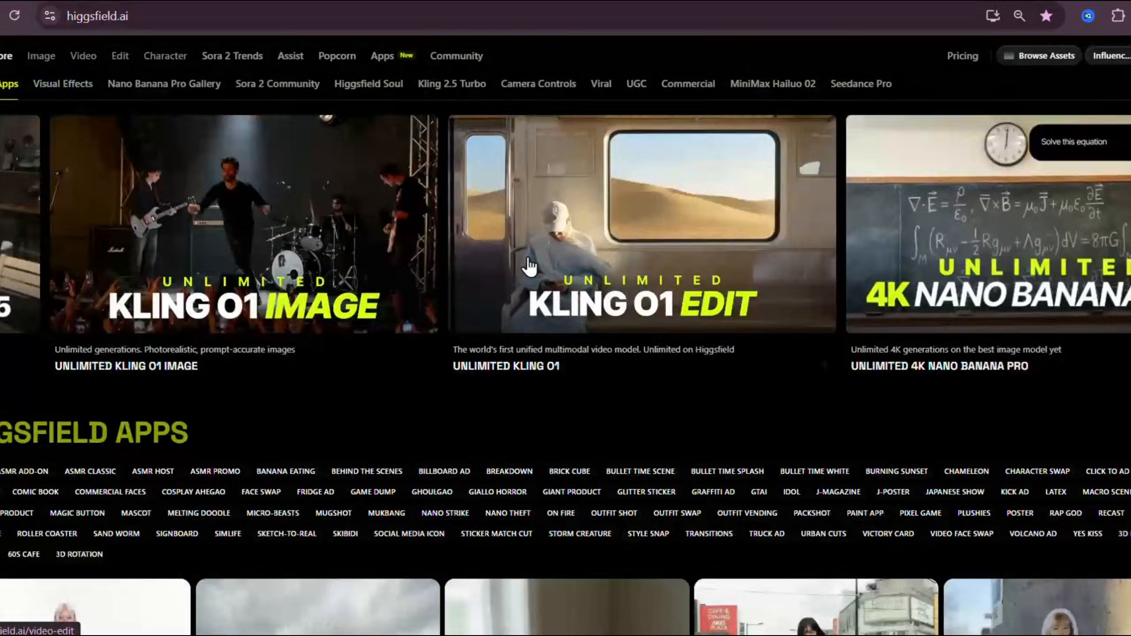
pyautogui.click(42, 56)
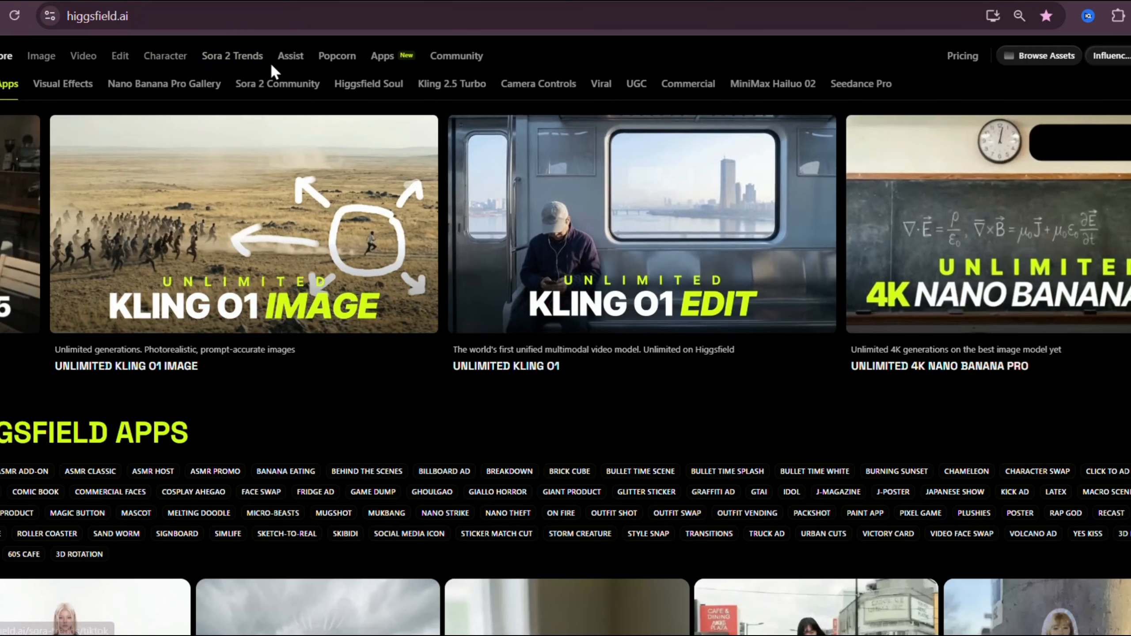
pyautogui.click(962, 55)
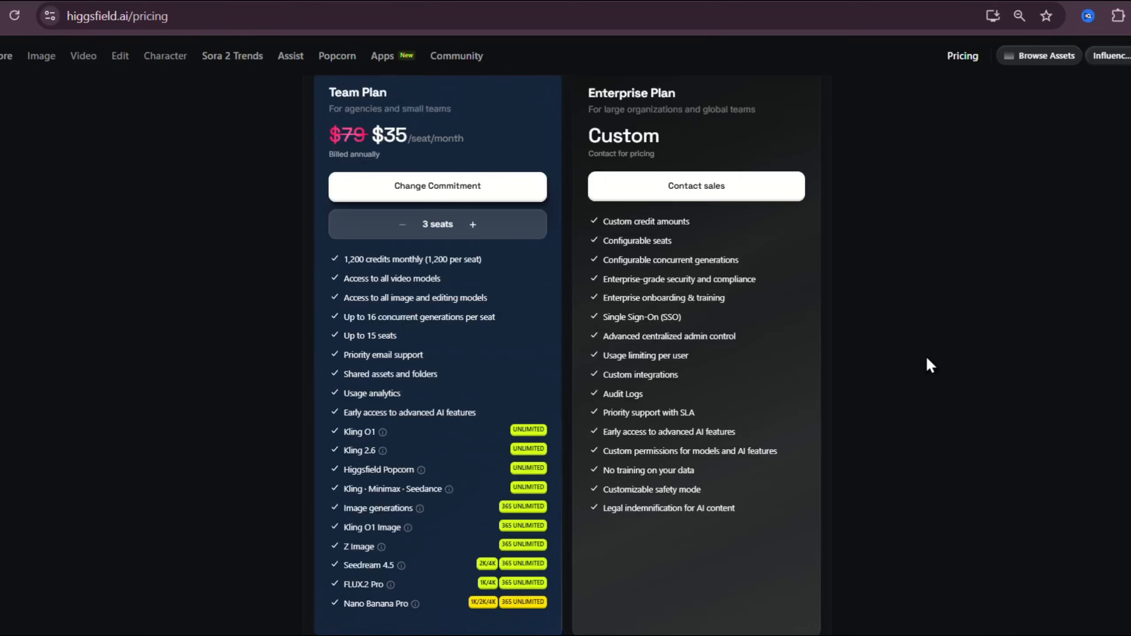
pyautogui.scroll(-3)
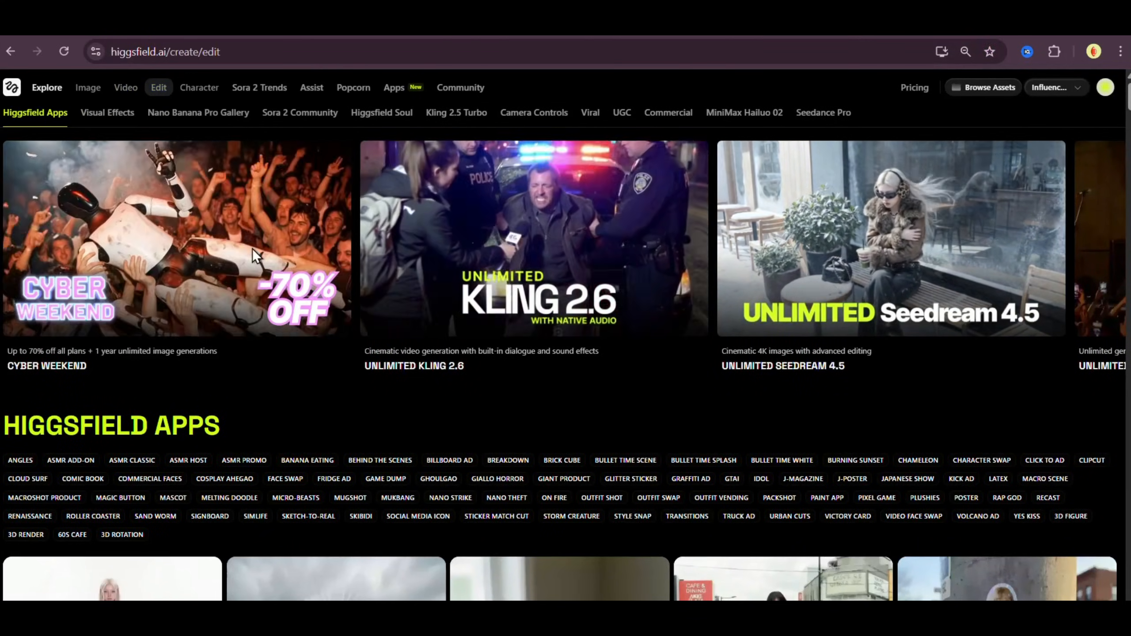
# Step: Upload the brown-leather-coat clip in Edit Video and save the 10-second selection
pyautogui.click(125, 88)
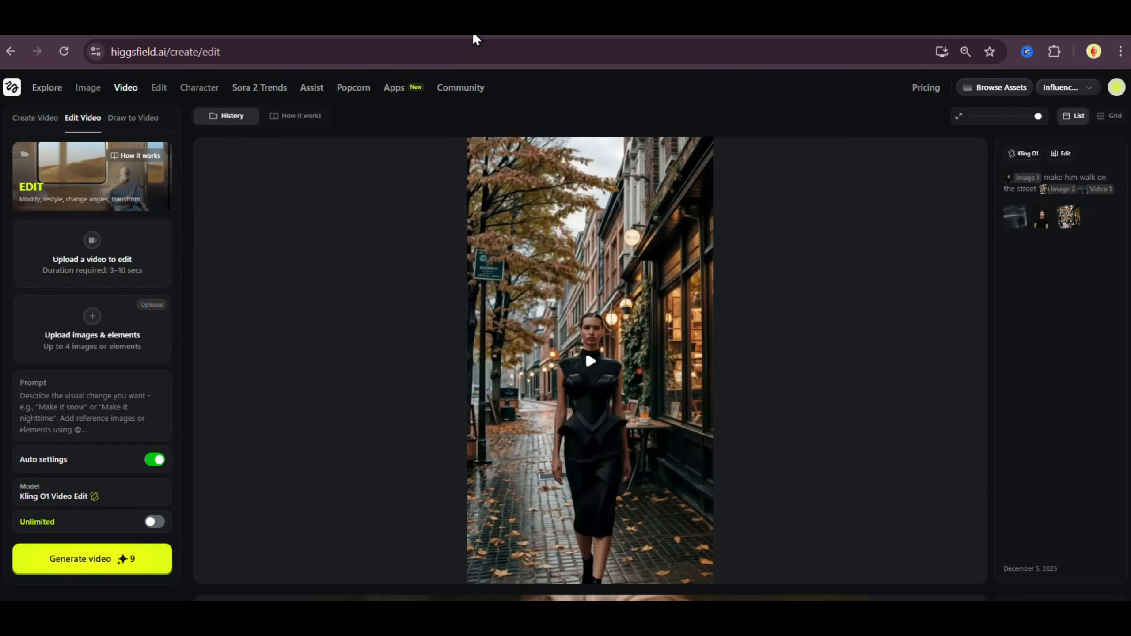
pyautogui.click(92, 253)
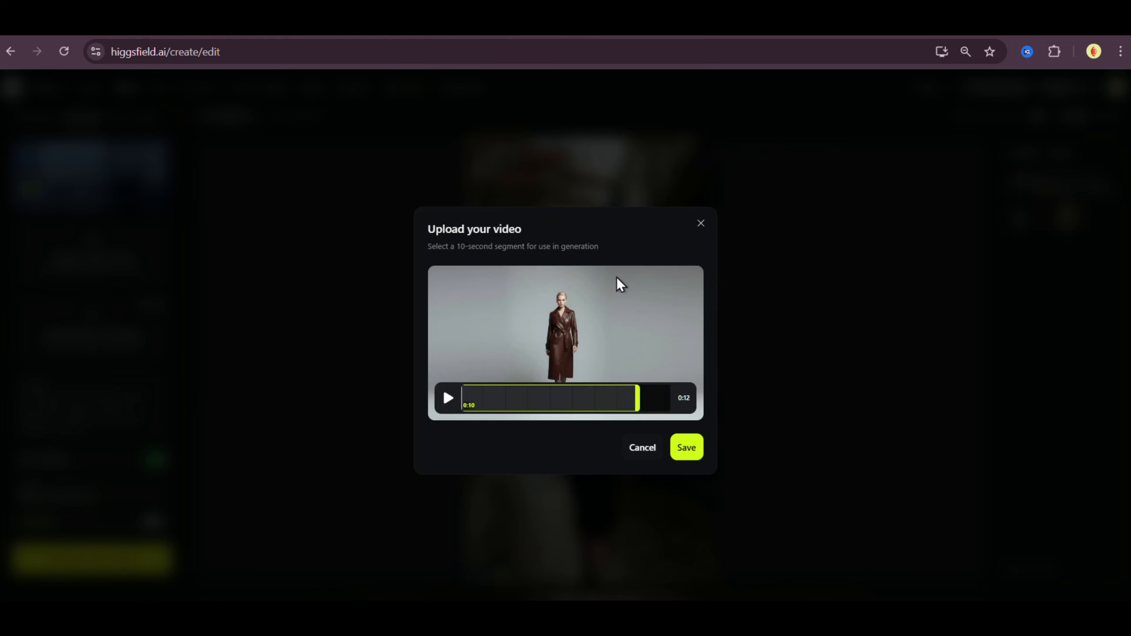
pyautogui.moveTo(663, 373)
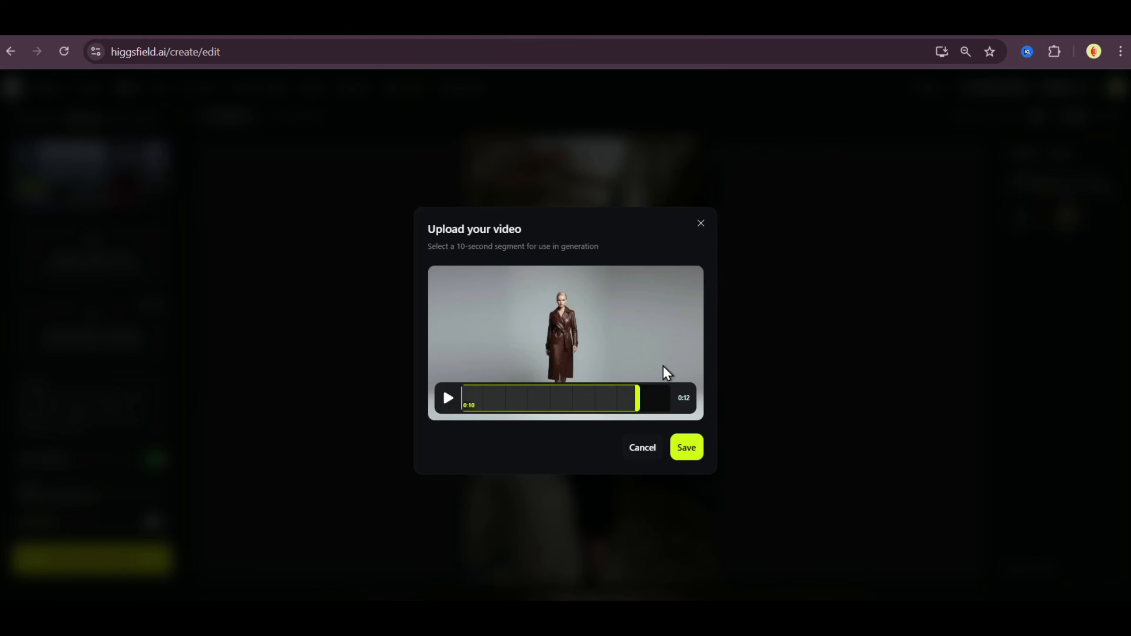
pyautogui.moveTo(678, 408)
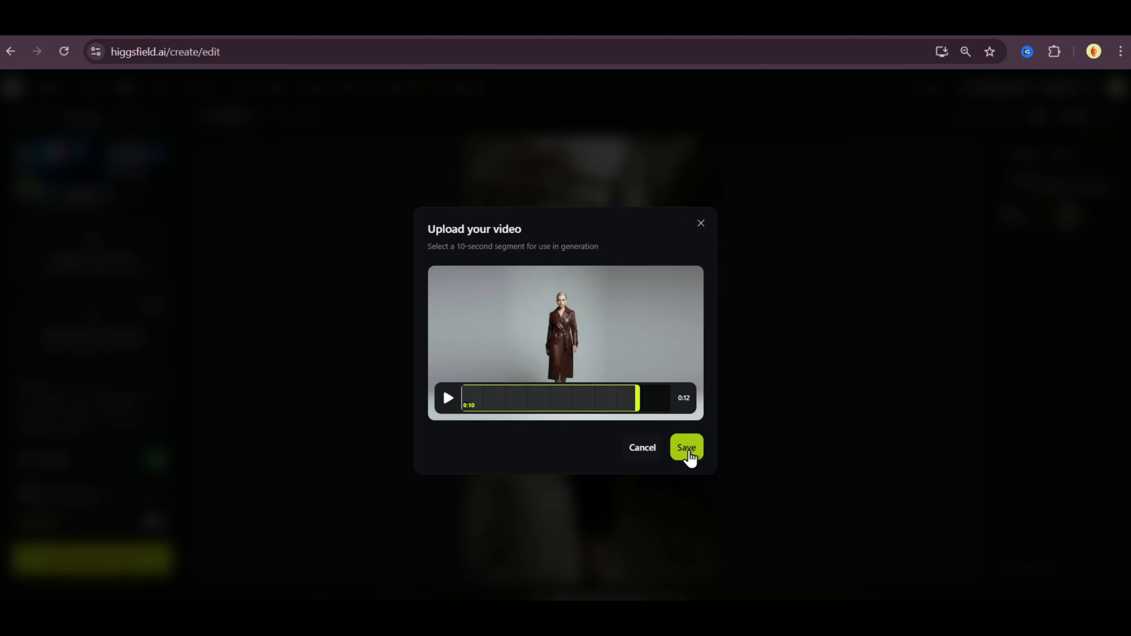
pyautogui.click(685, 447)
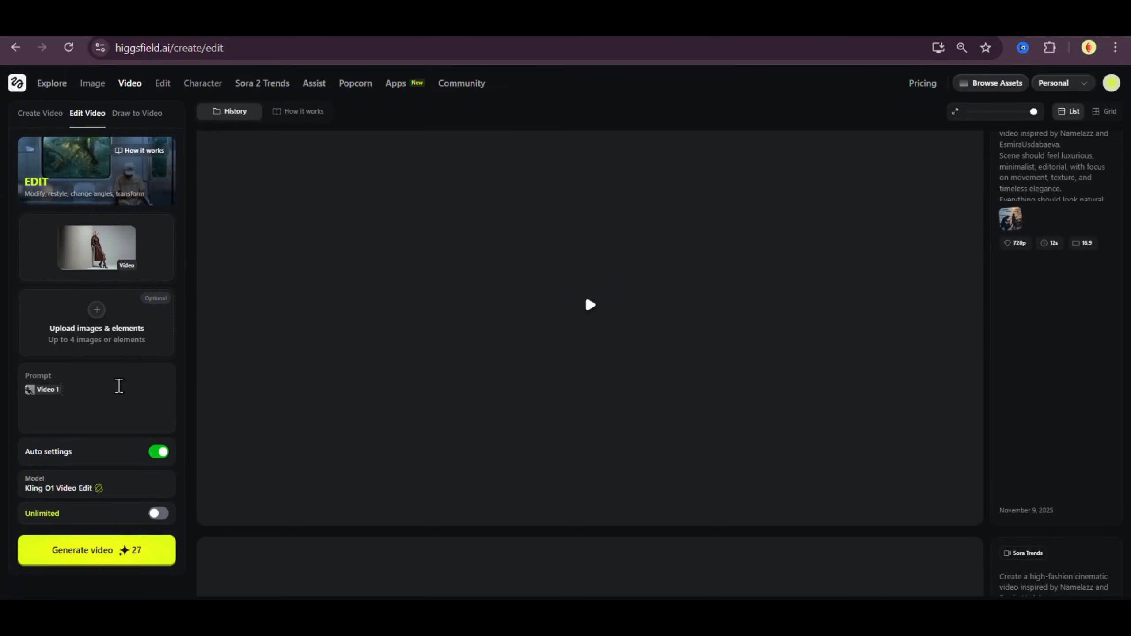
# Step: Prompt a pink-and-lavender cloudscape background with drifting mist and generate the video
pyautogui.write('change background with')
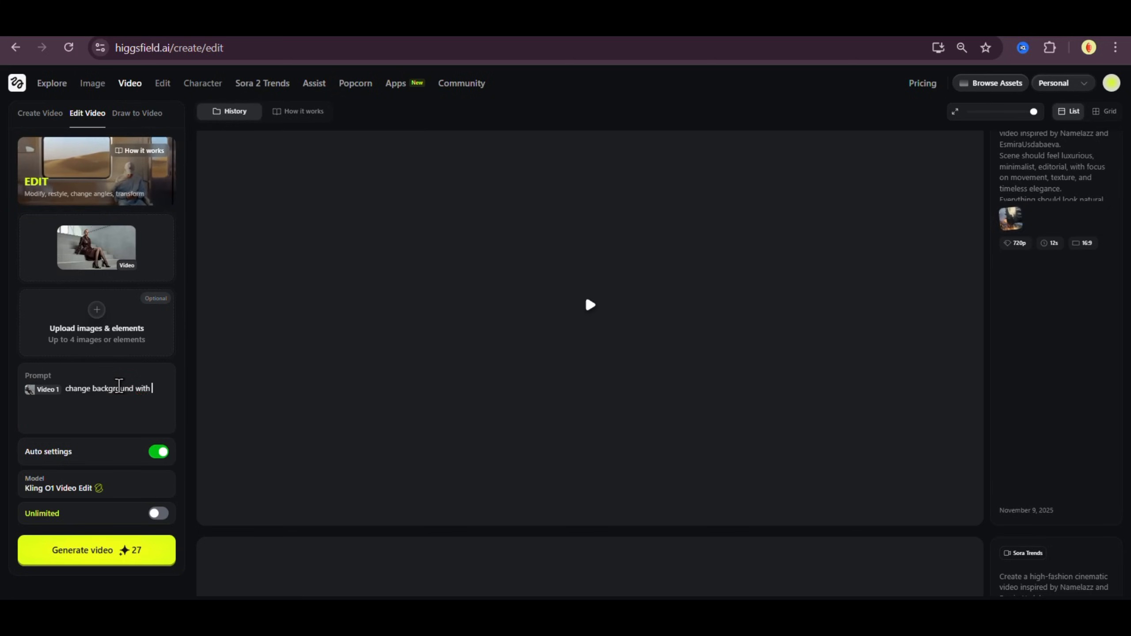
pyautogui.write('a')
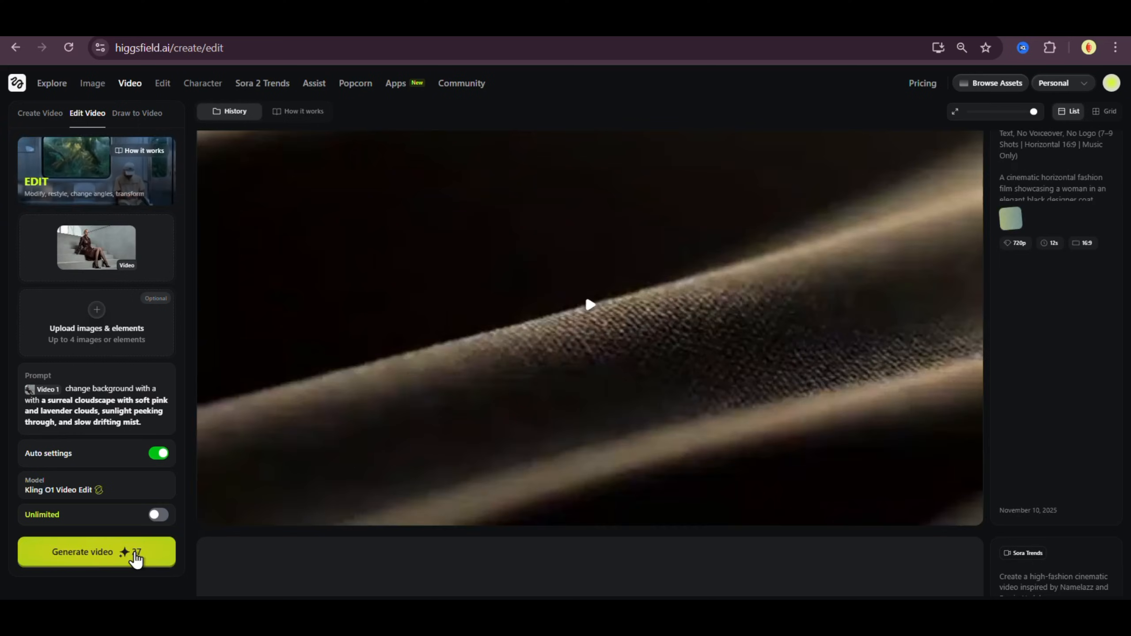
pyautogui.click(96, 552)
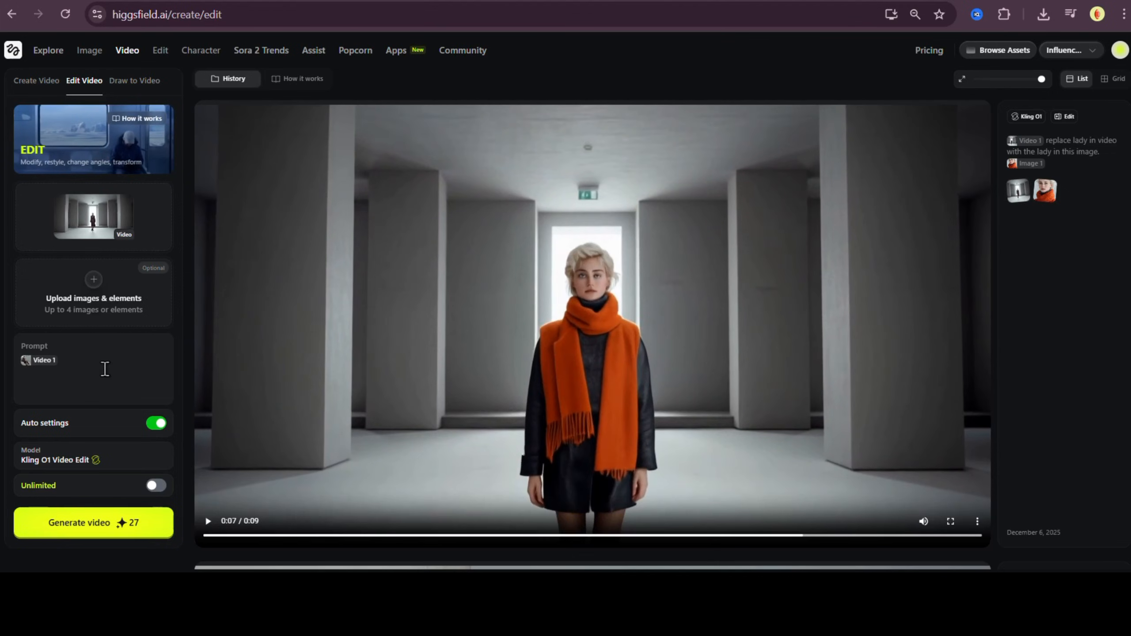
# Step: Generate an edit with a black leather jacket with silver zippers, fitted skirt and glossy boots
pyautogui.write('Change her outfit to a sleek black leather jacket with silver zippers, a fitted skirt, and glossy boots. Add subtle reflective highlights to match the scene lighting.')
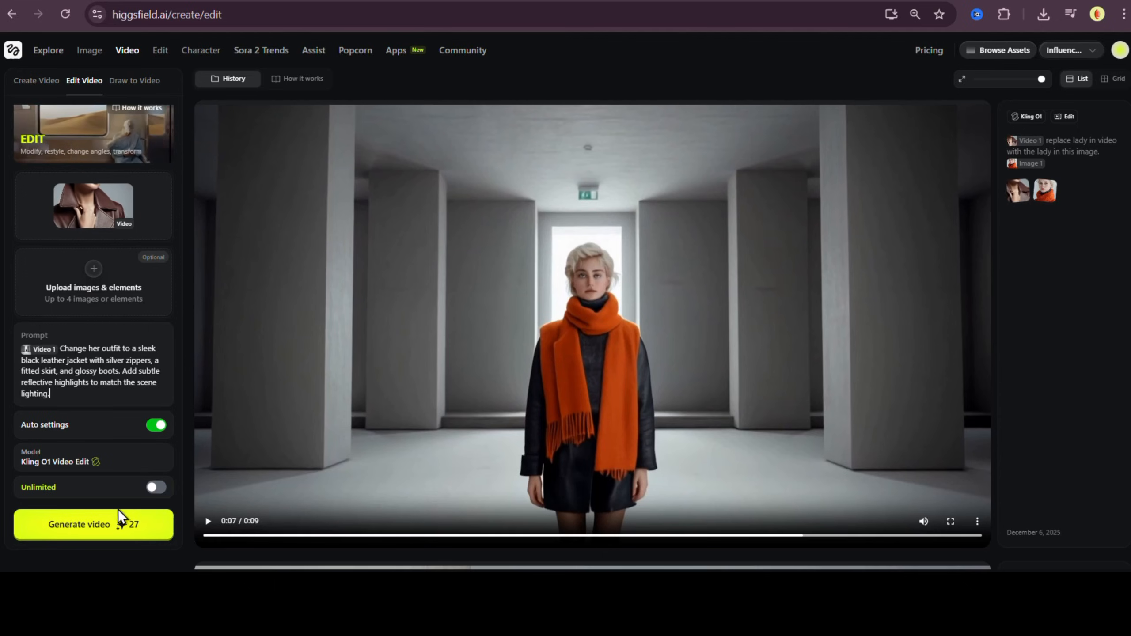
pyautogui.click(93, 524)
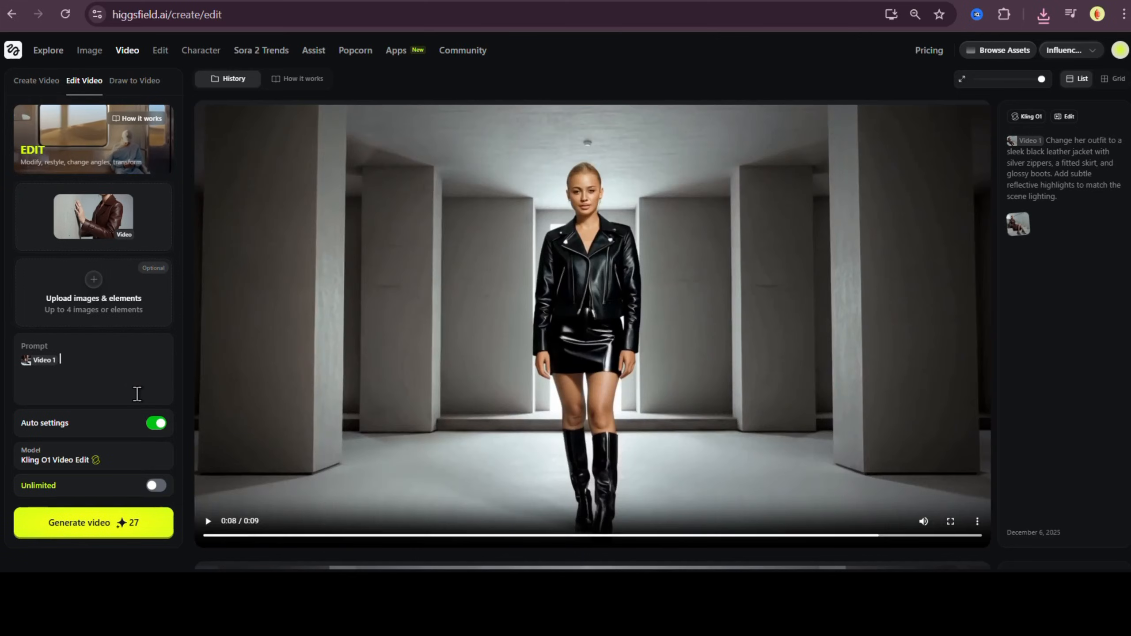
# Step: Generate the flowing white designer gown outfit edit and play the resulting clip
pyautogui.write('Change her outfit to a flowing white designer gown with soft fabric motion, light sparkles, and a gentle glow that matches the environment.')
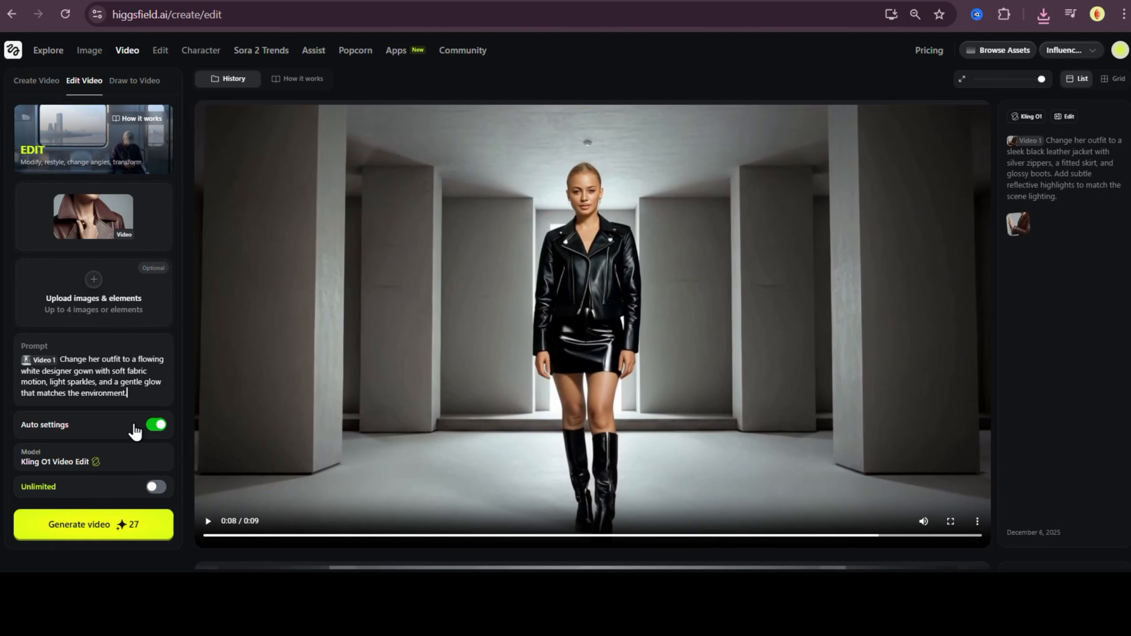
pyautogui.click(93, 524)
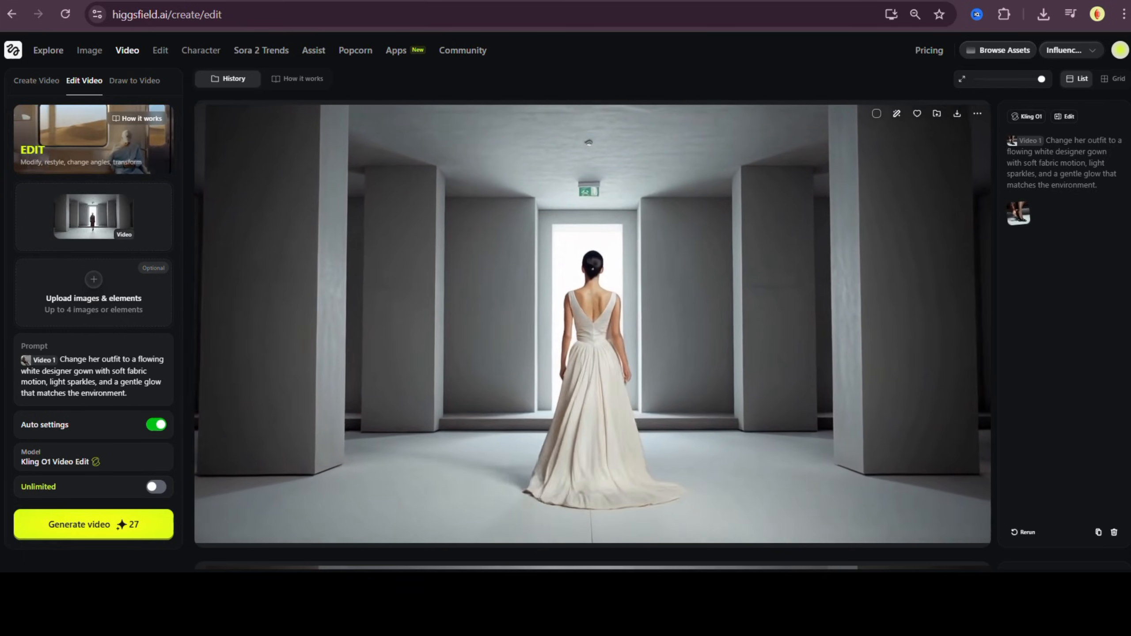
pyautogui.click(593, 324)
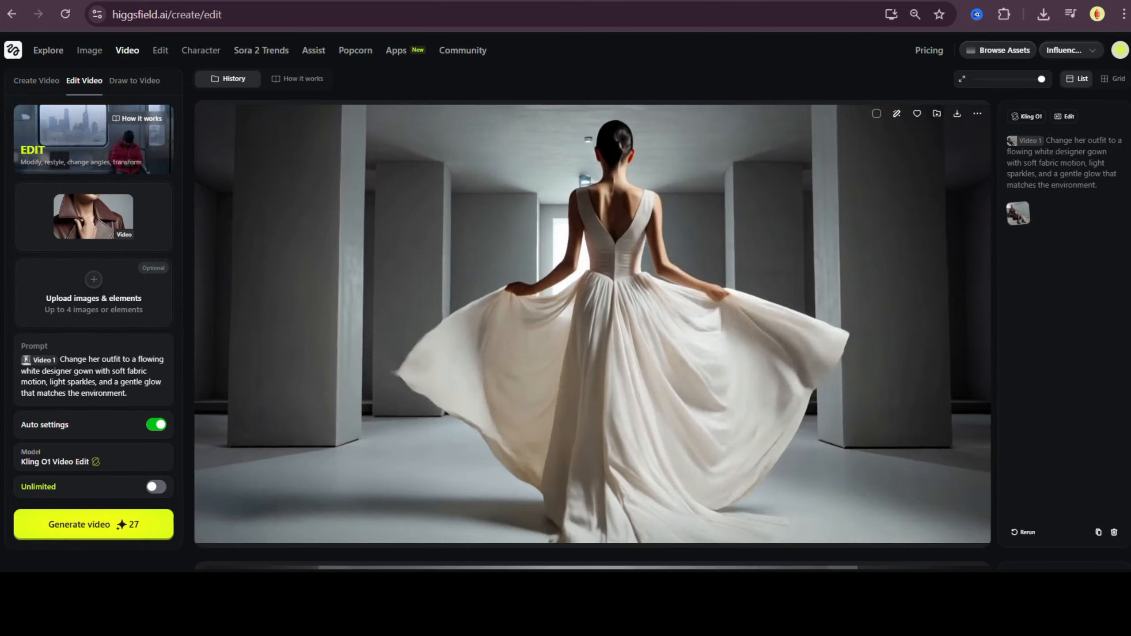
# Step: Generate a relight with soft golden-hour sunlight, warm highlights and long shadows
pyautogui.write("Change the lighting to soft golden-hour sunlight with warm highlights, long shadows, and a gentle orange glow on the model's face.")
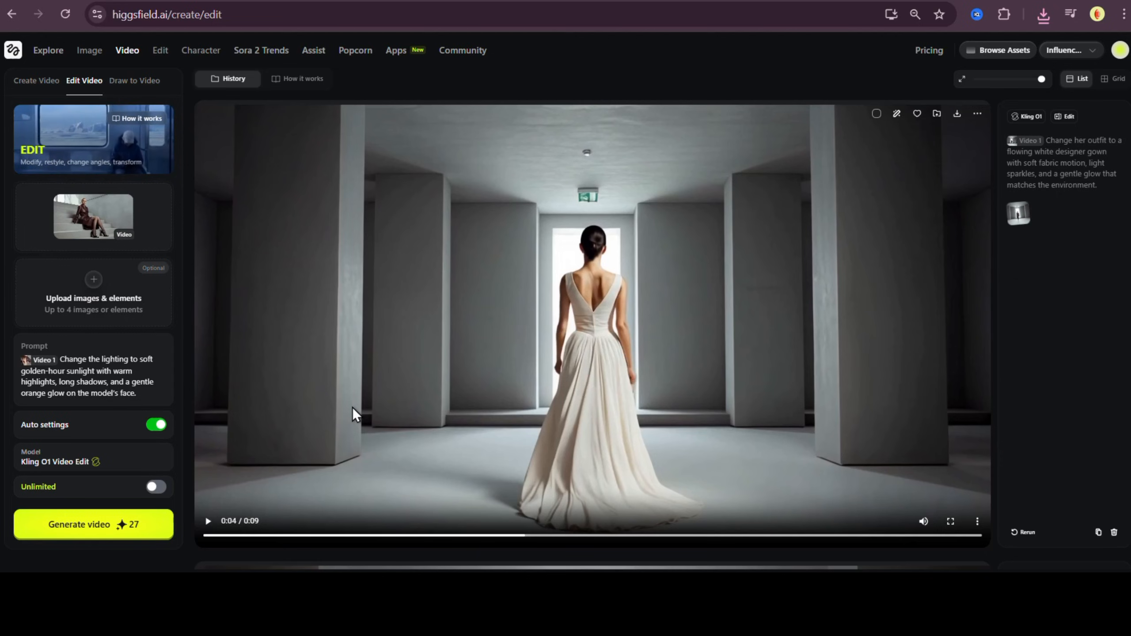
pyautogui.click(208, 520)
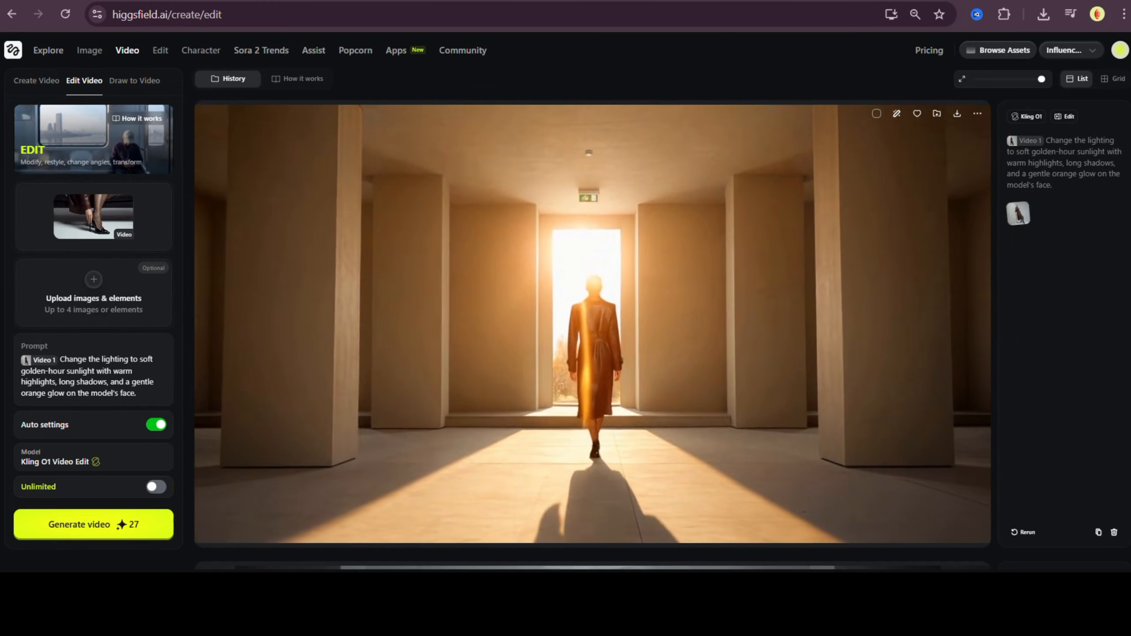
# Step: Write the neon-night prompt with blue and pink highlights and floor reflections
pyautogui.write('Switch the lighting to a cool neon-night atmosphere with blue and pink highlights, soft reflections on the floor, and cinematic contrast.')
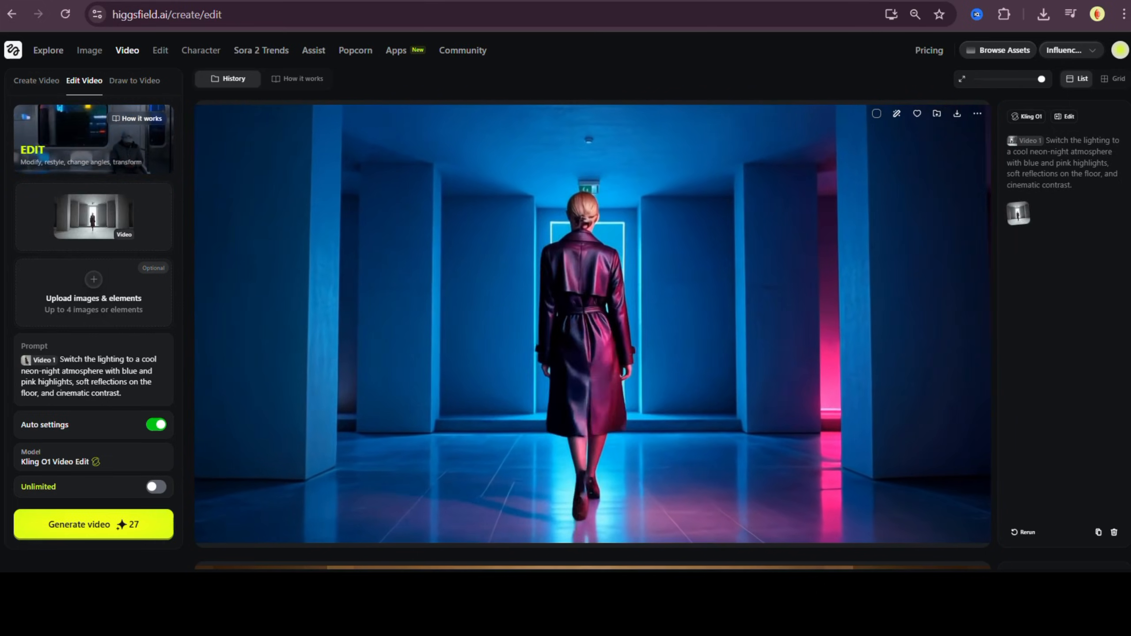
# Step: Submit the neon-night lighting edit before drafting the light-rain prompt
pyautogui.click(93, 522)
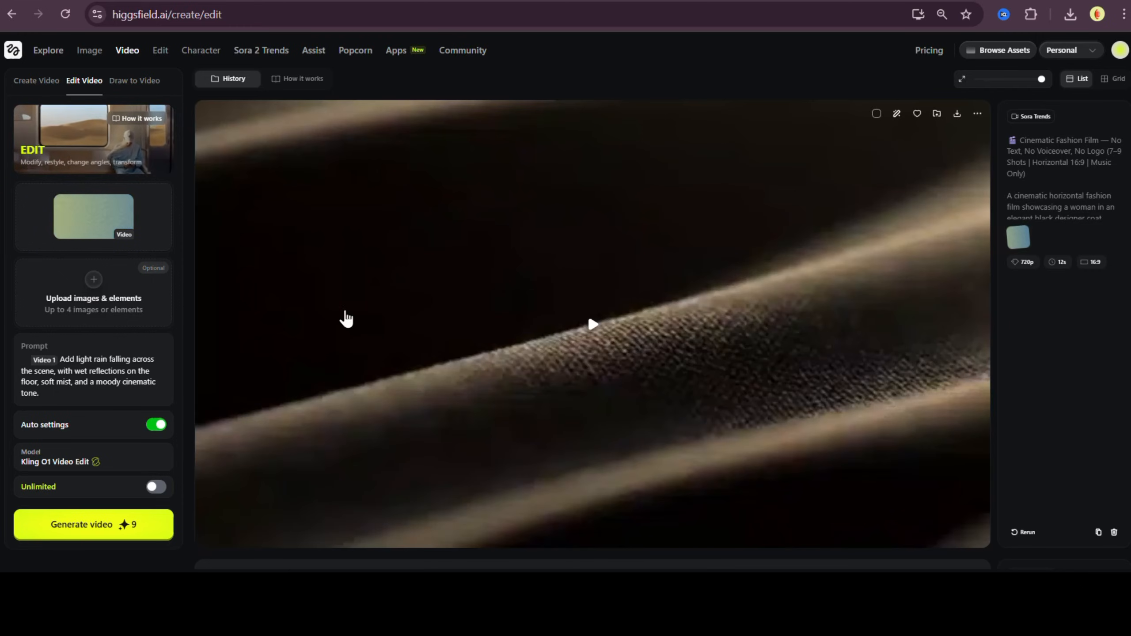
pyautogui.moveTo(154, 487)
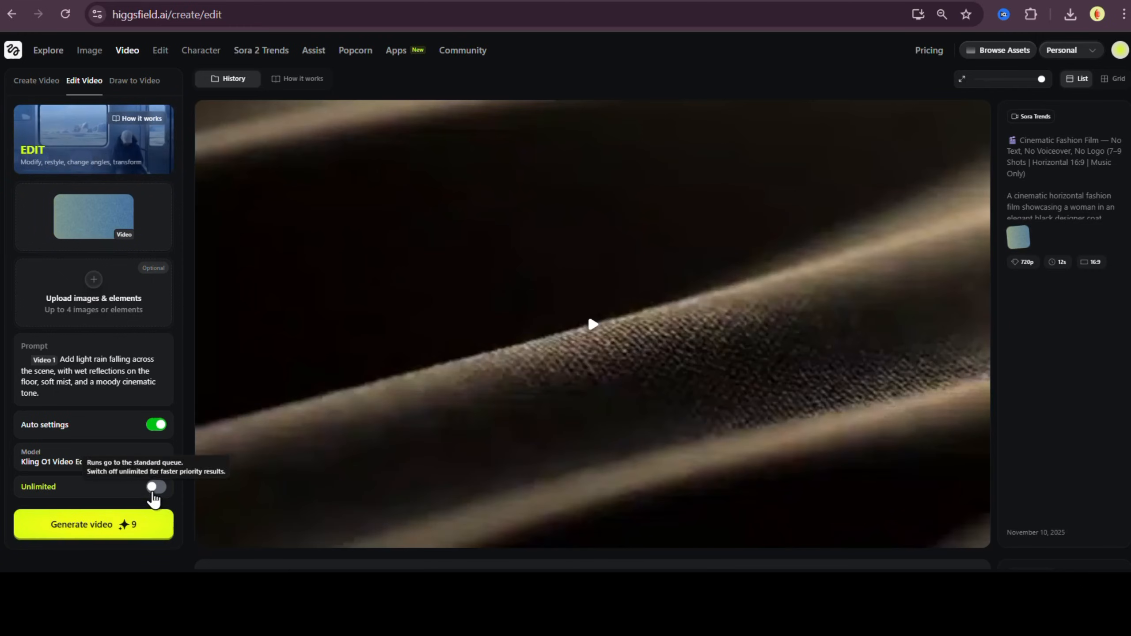